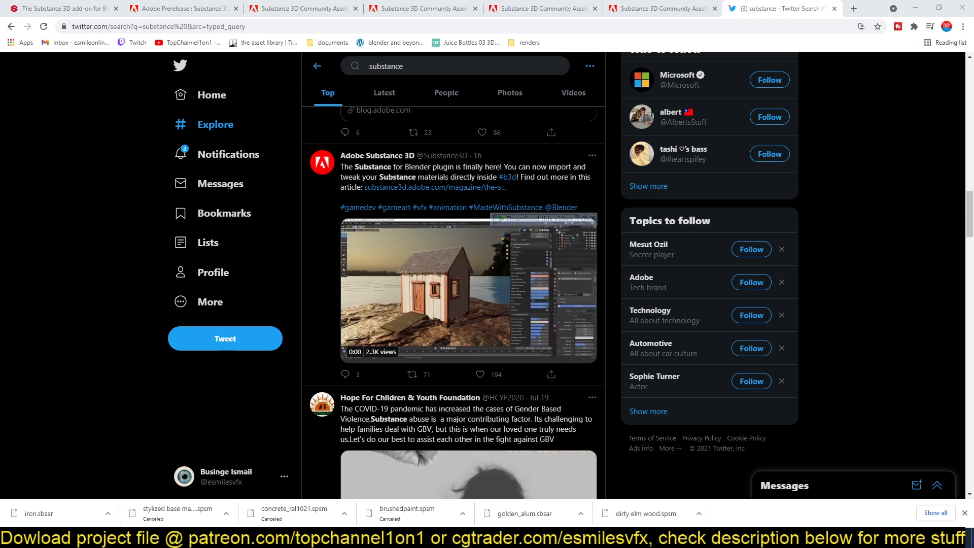
- Review the Substance Blender plugin tweet, then switch to Adobe's prerelease install-and-downloads page
click(466, 289)
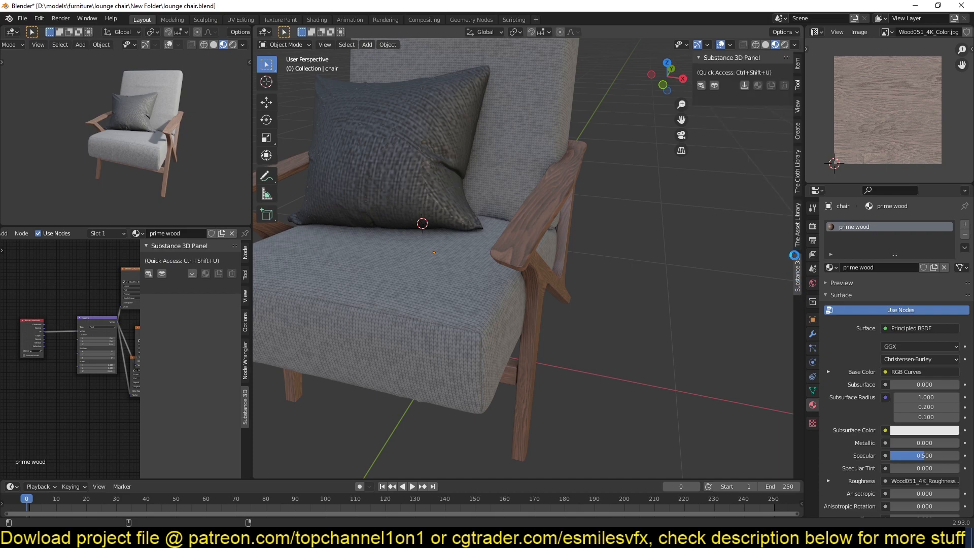
click(156, 8)
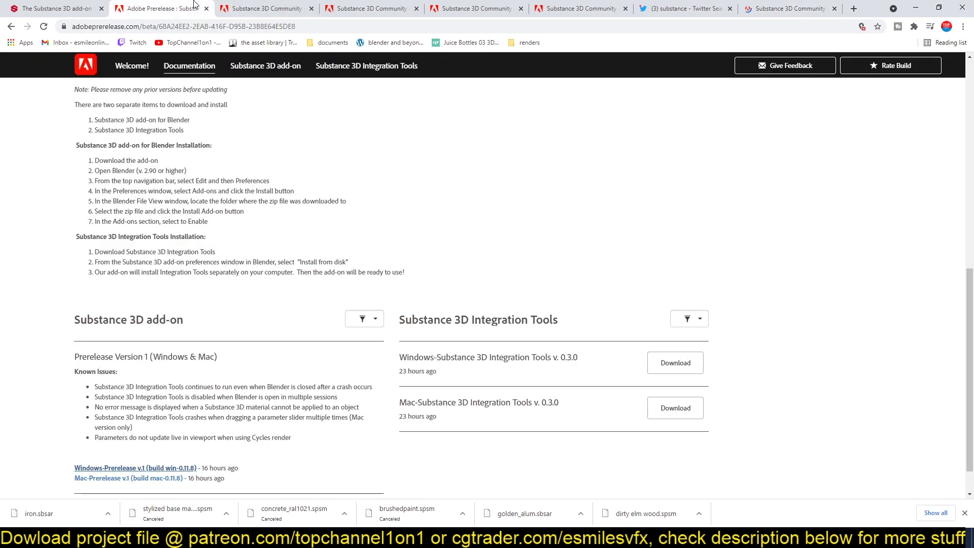
- Skim the Prerelease add-on documentation, then open the Substance 3D Magazine add-on article
scroll(down, 3)
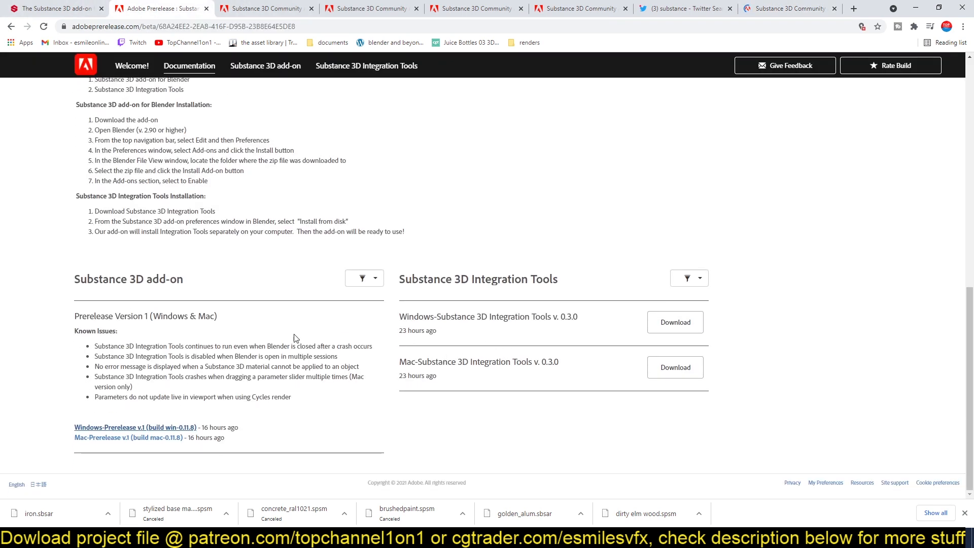
mouse_move(194, 351)
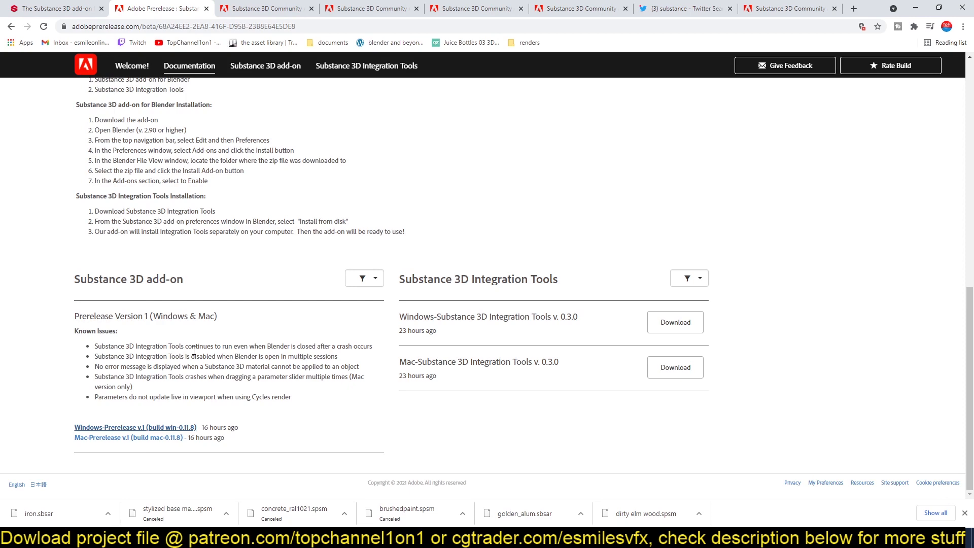
scroll(up, 3)
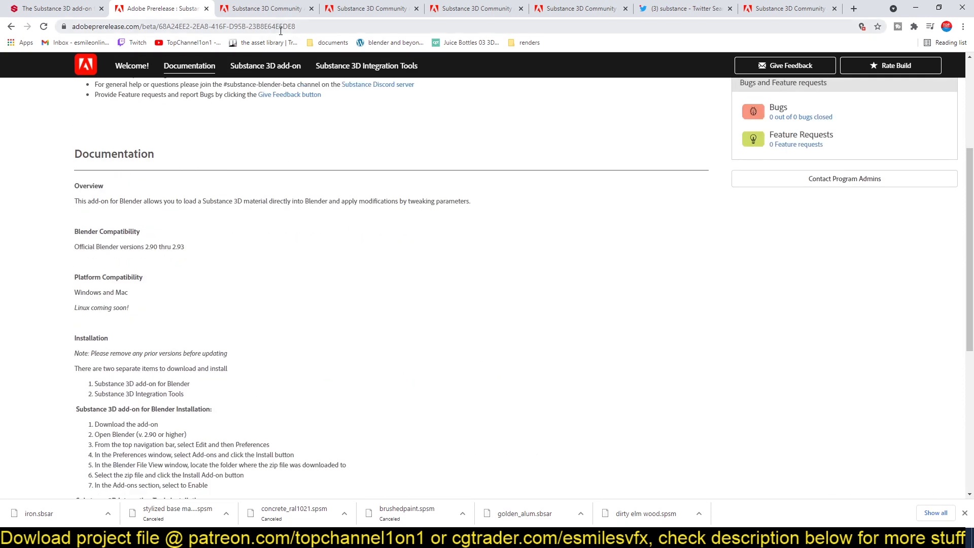
click(681, 8)
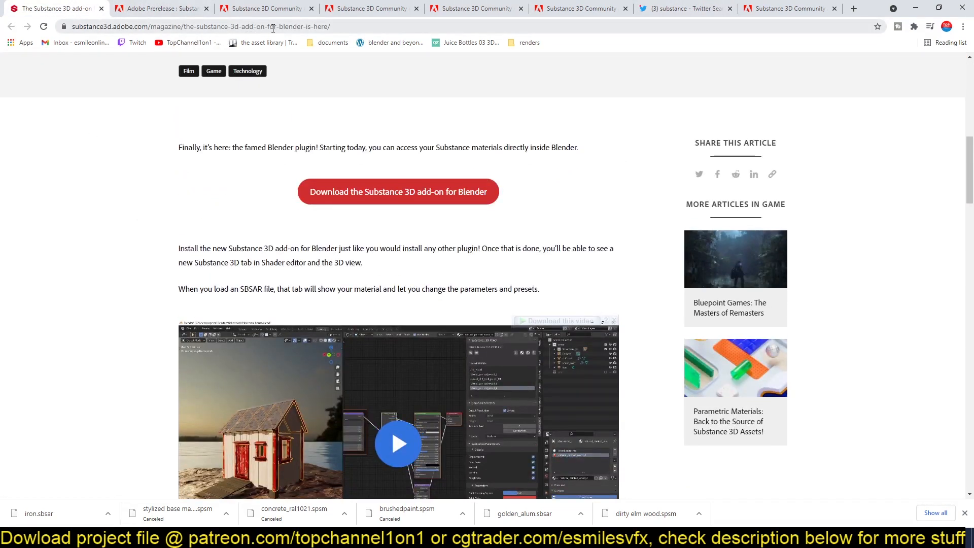
- Play the article's add-on demo video in full screen
click(398, 443)
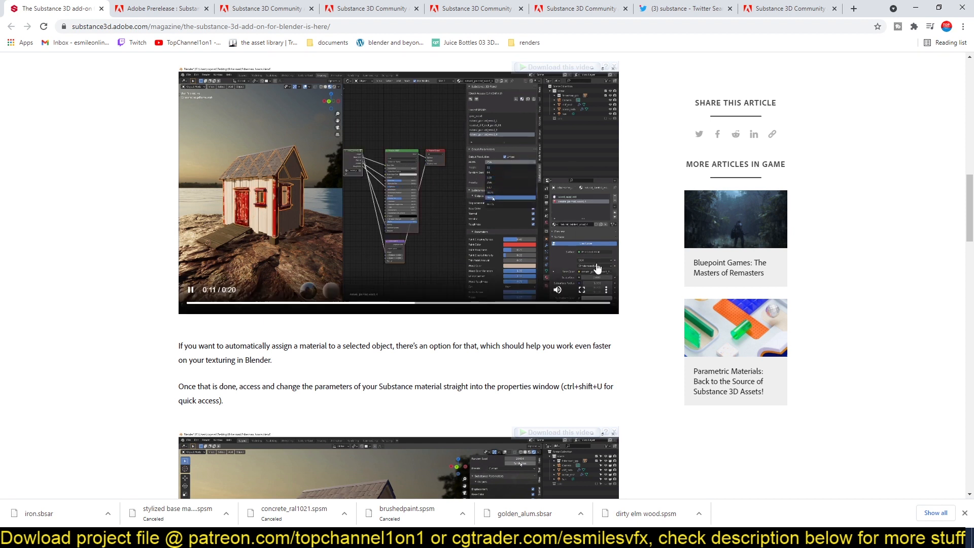
click(581, 290)
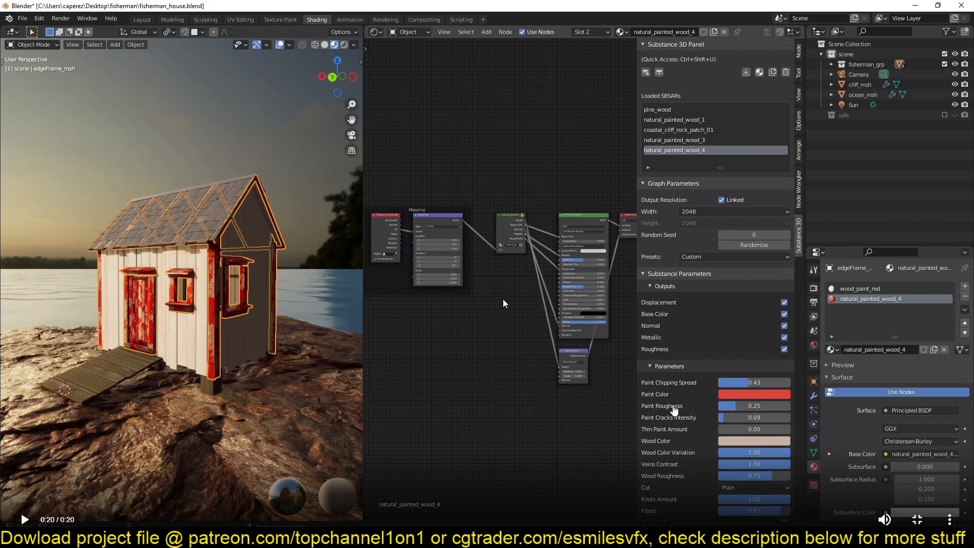
mouse_move(429, 523)
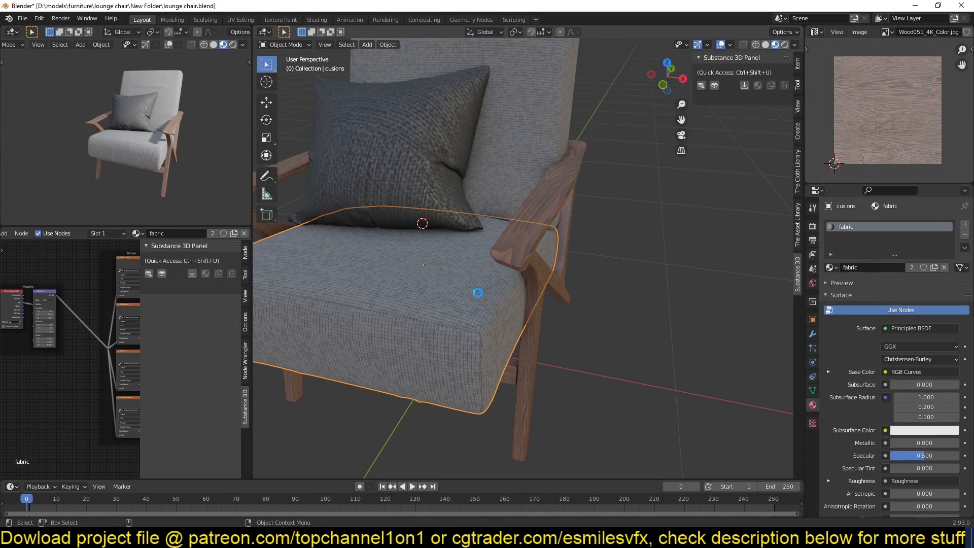
- Cancel Blender's add-on Install dialog, view the asset library panel, then open Community Assets
click(22, 19)
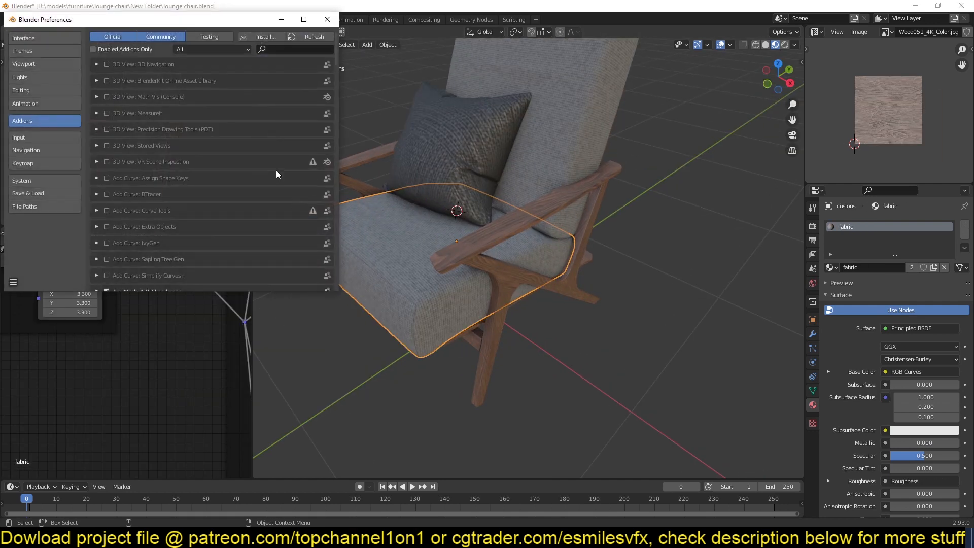
click(265, 37)
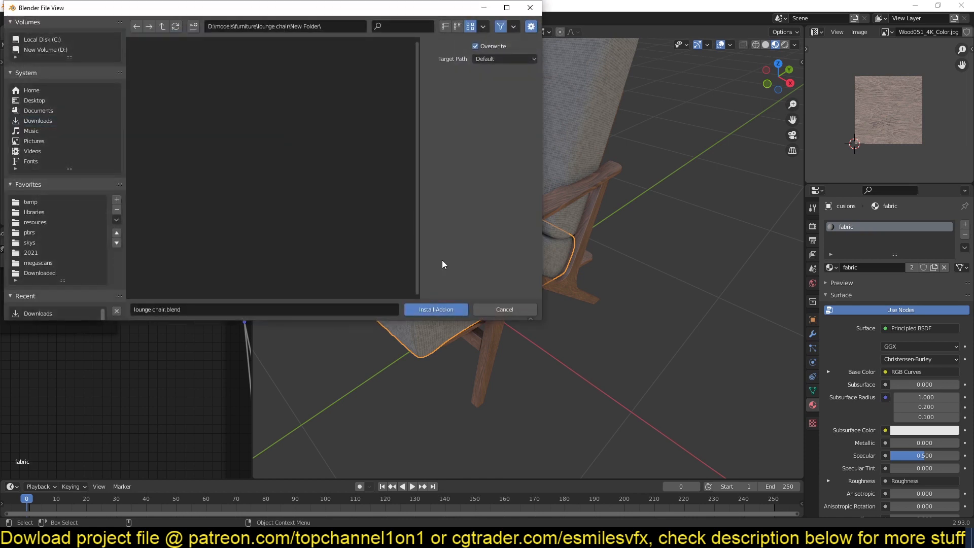
click(435, 309)
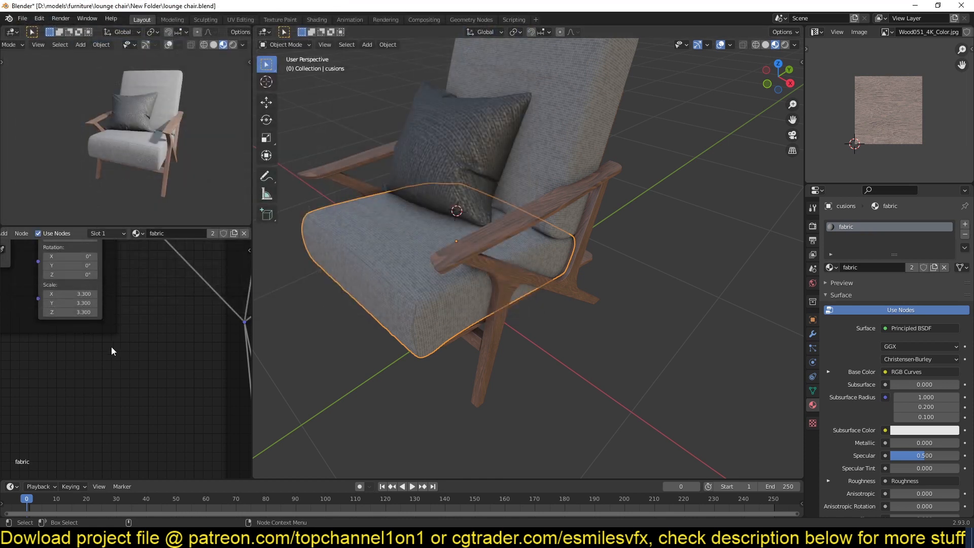
click(799, 230)
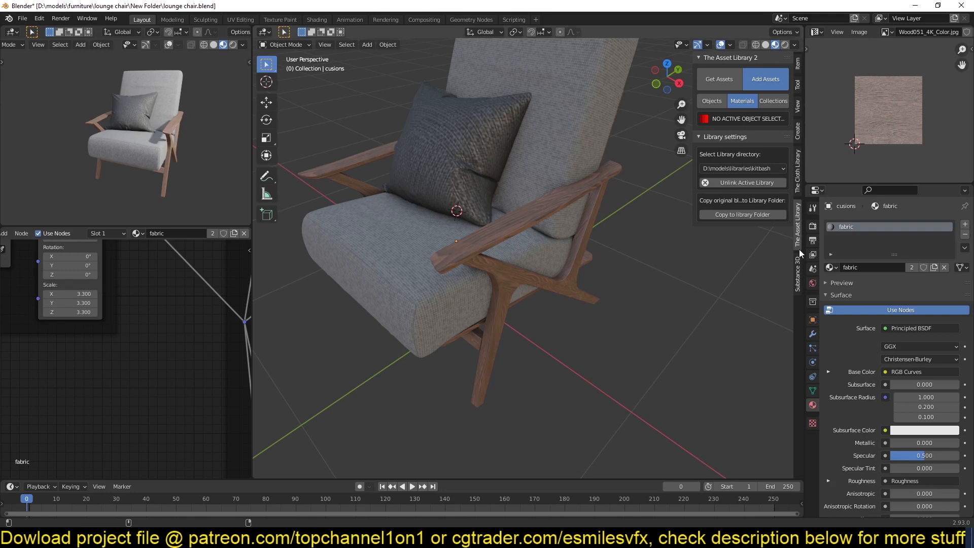
click(812, 268)
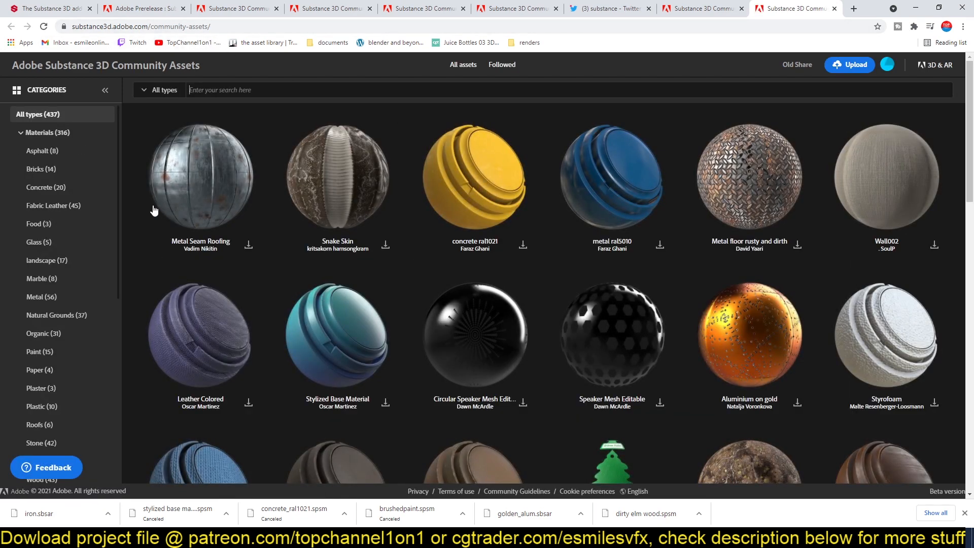
mouse_move(293, 313)
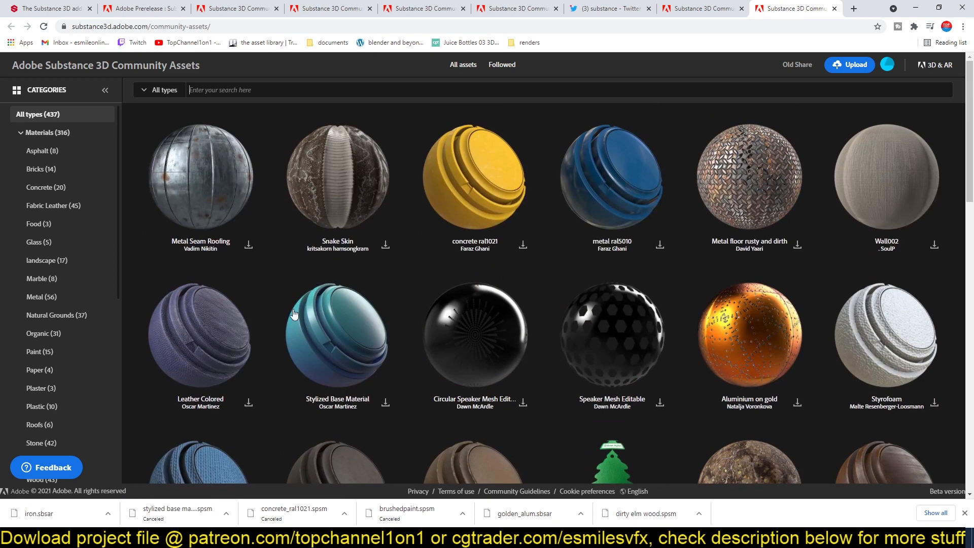
mouse_move(288, 420)
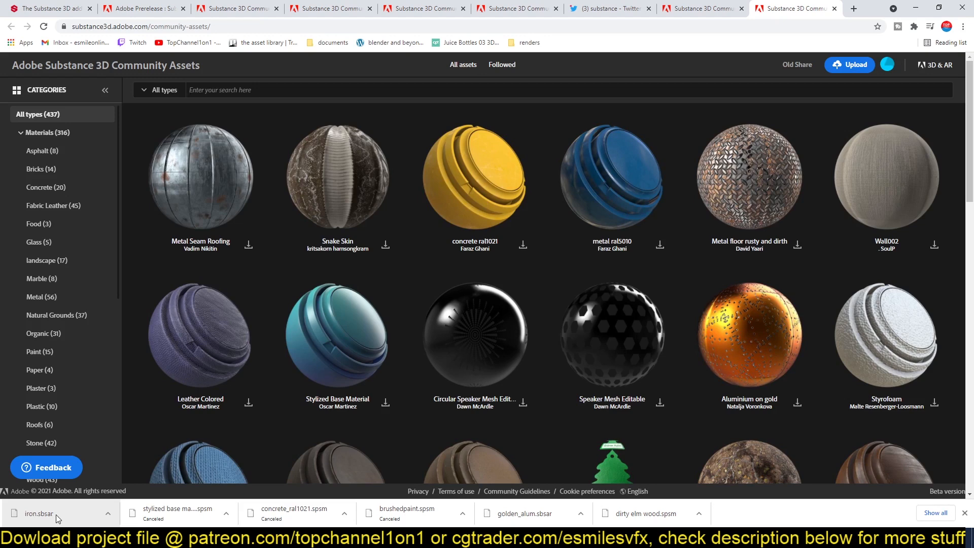
mouse_move(183, 143)
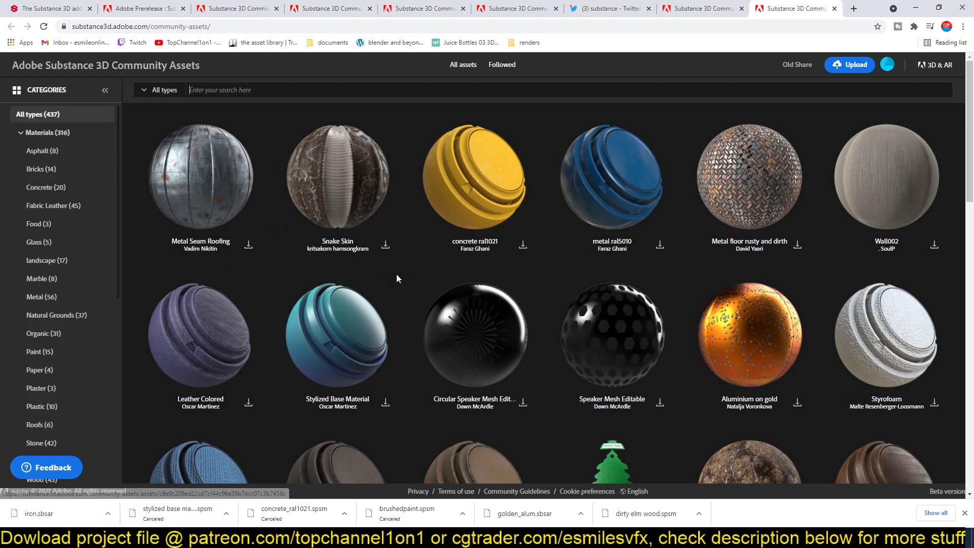
mouse_move(584, 385)
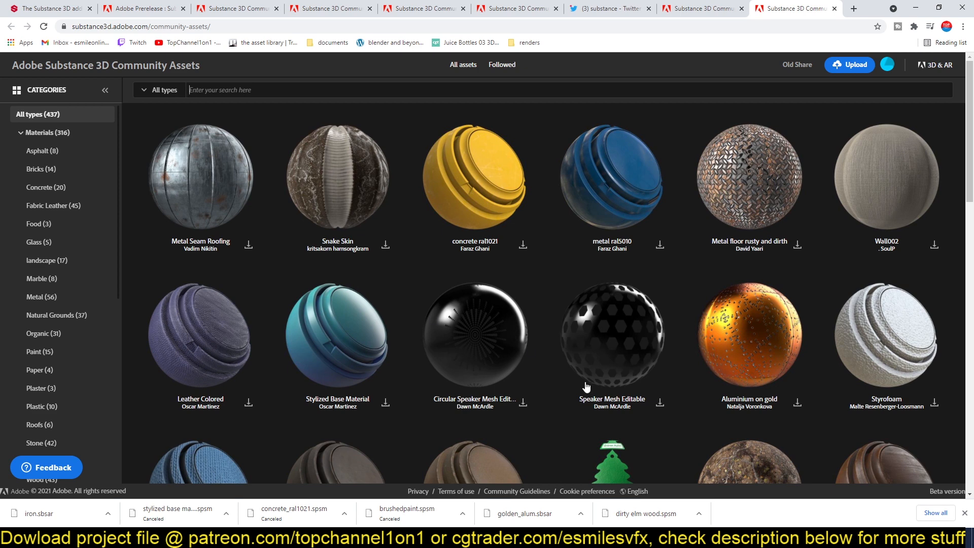
mouse_move(221, 337)
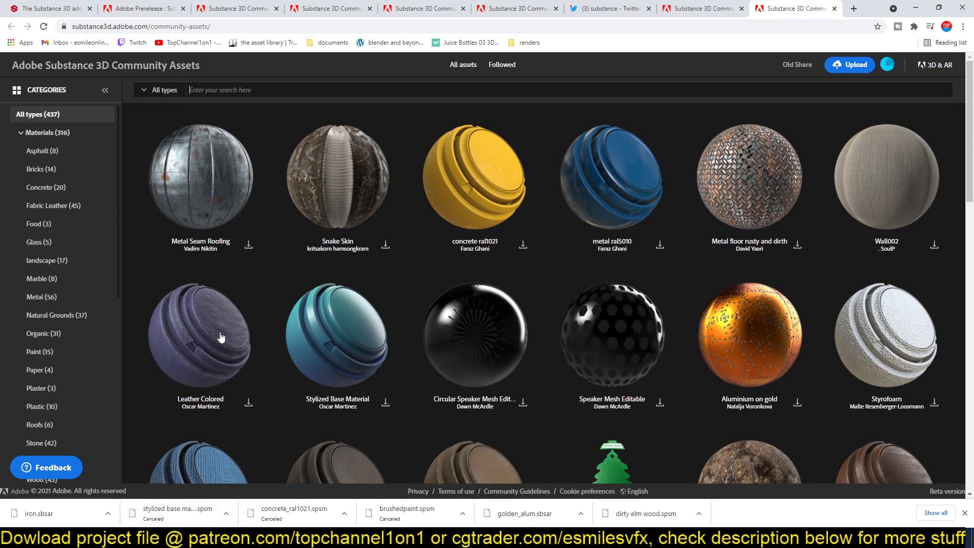
mouse_move(160, 152)
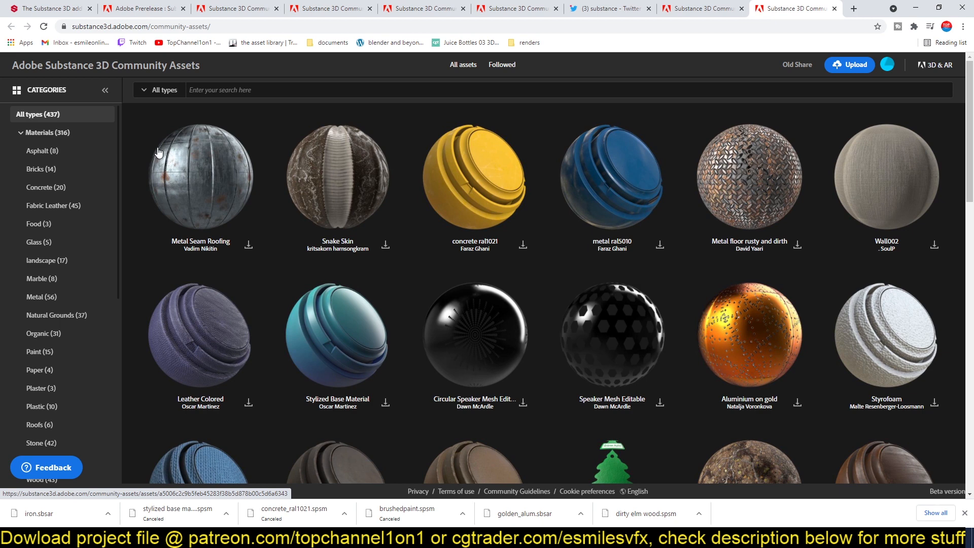
mouse_move(316, 158)
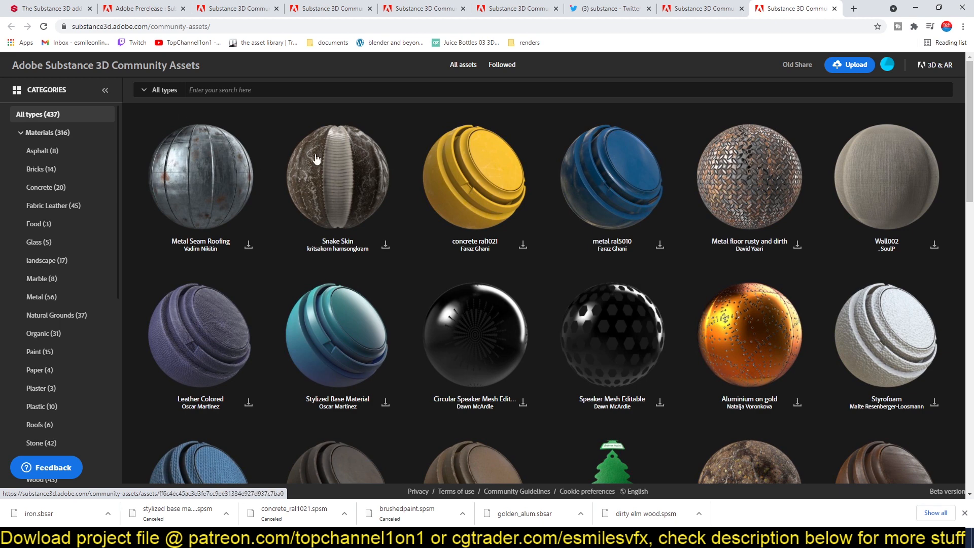
mouse_move(166, 373)
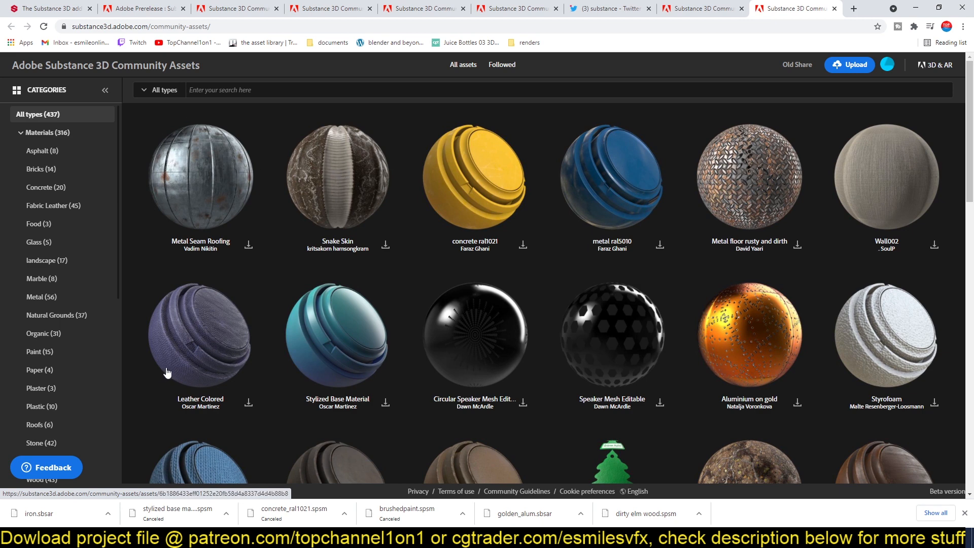
mouse_move(343, 361)
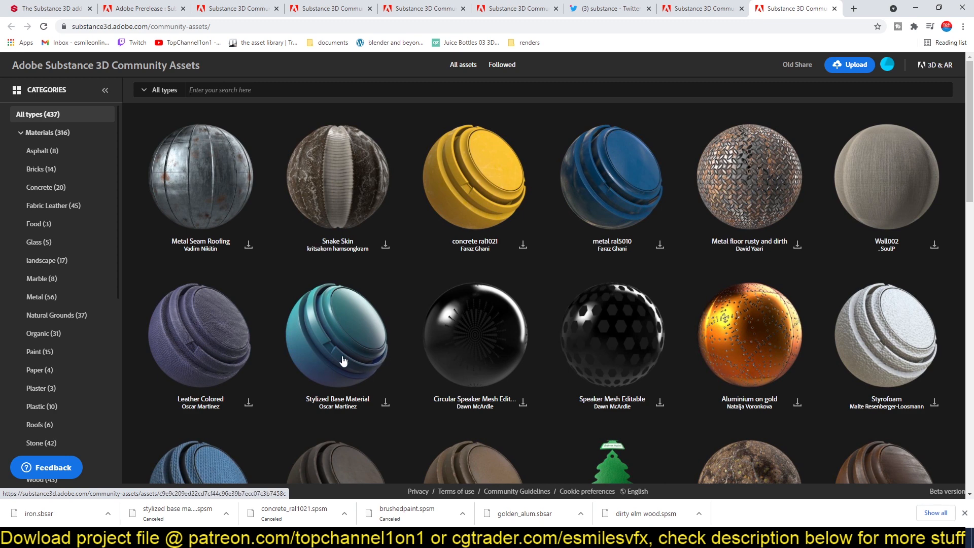
mouse_move(188, 290)
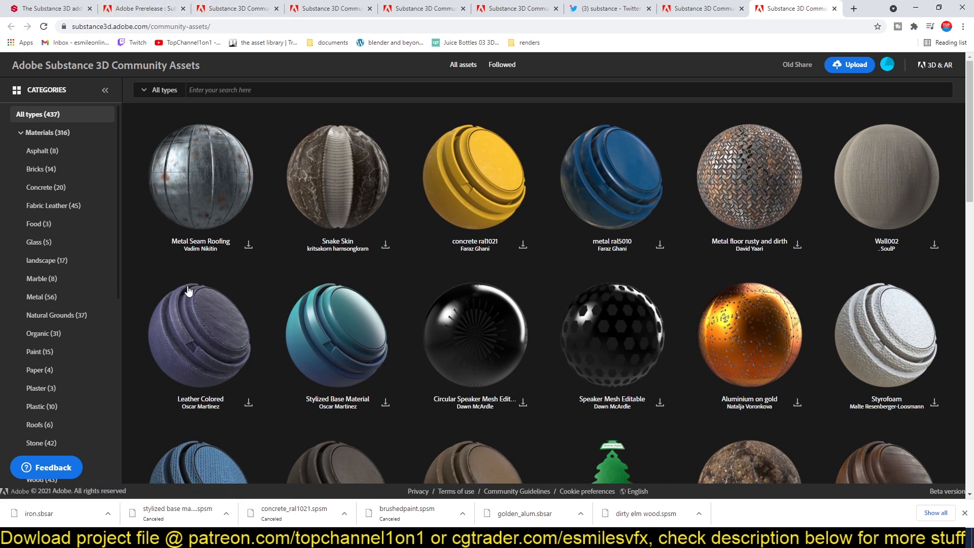
mouse_move(309, 363)
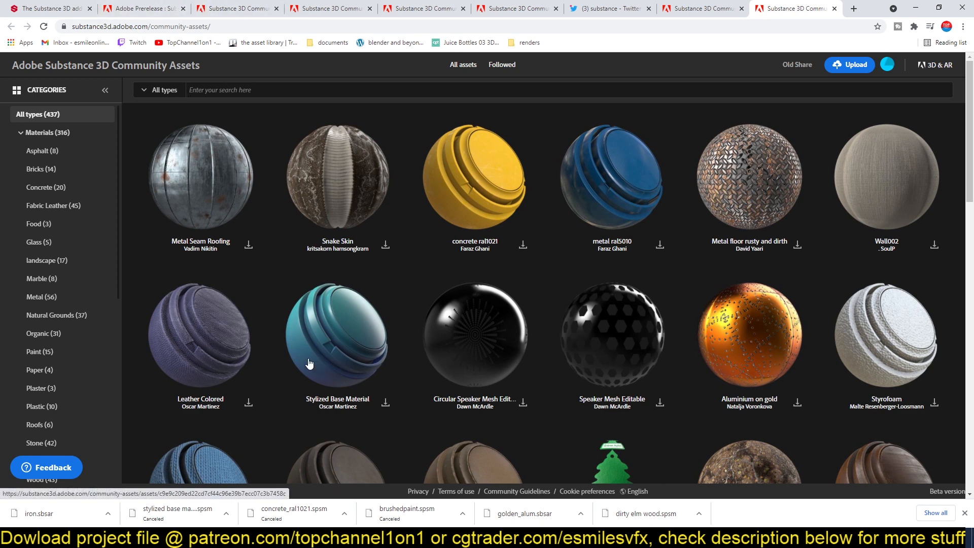
mouse_move(196, 351)
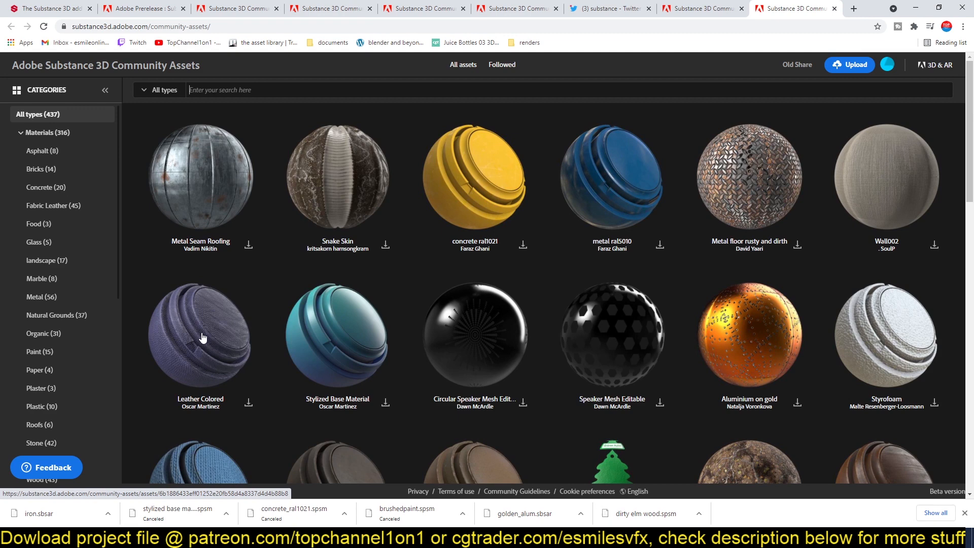
mouse_move(212, 172)
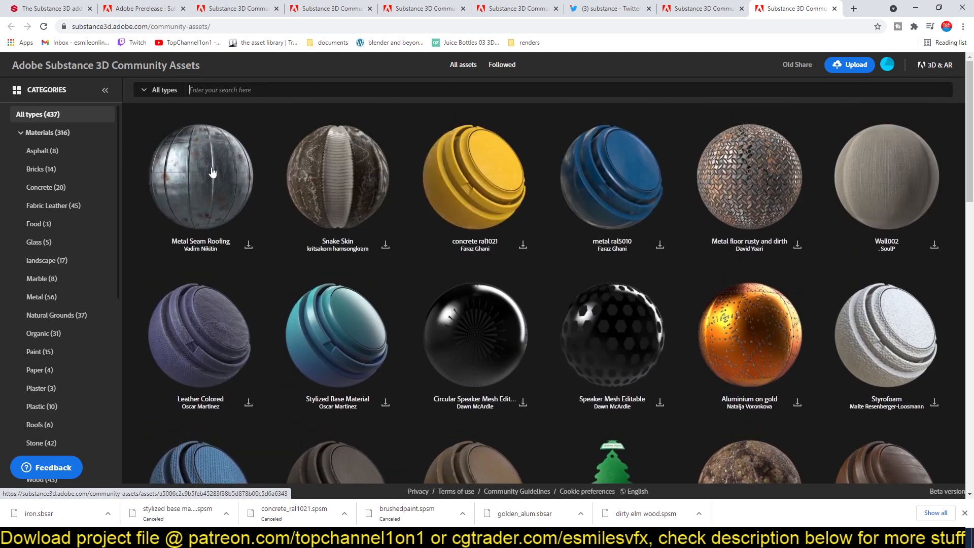
mouse_move(328, 183)
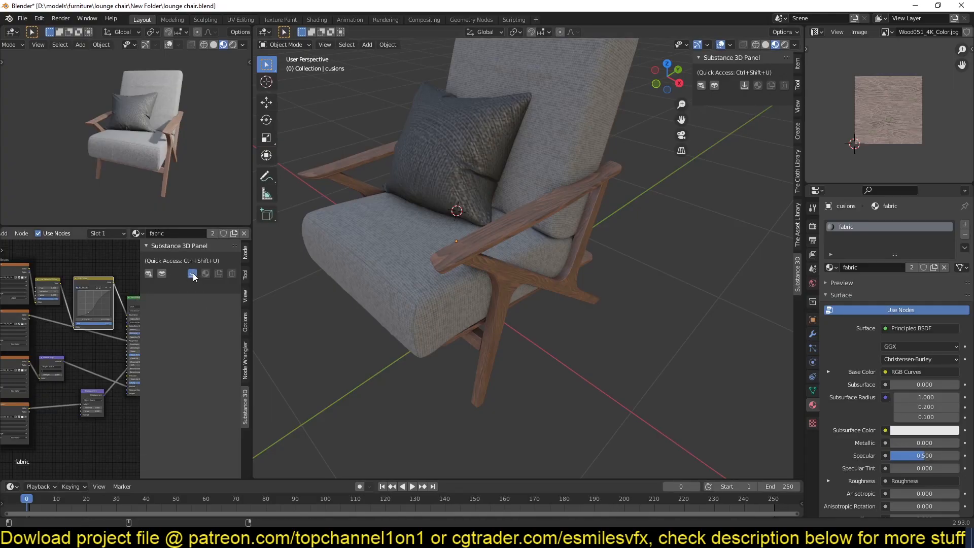
- Browse for a Substance material via Load Substance Material, then cancel without loading
click(193, 273)
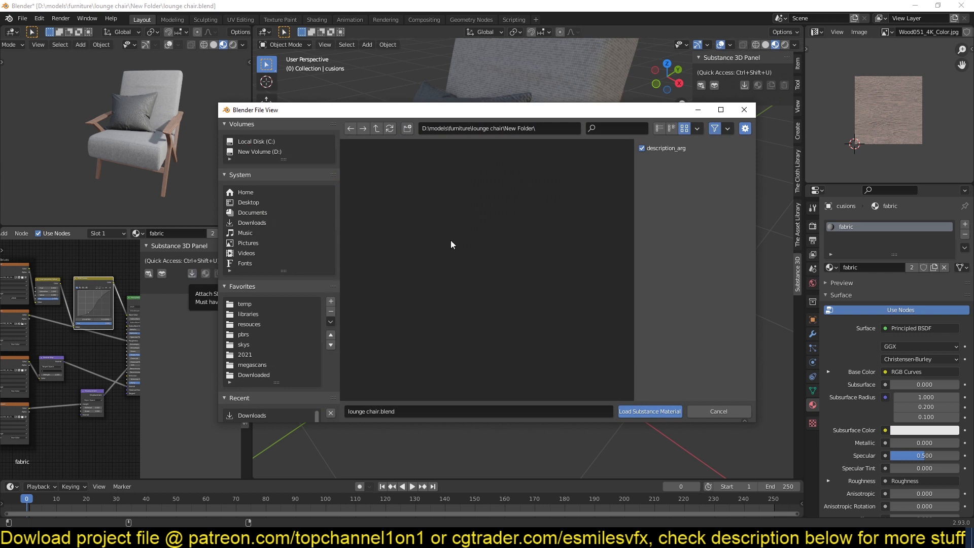
mouse_move(698, 133)
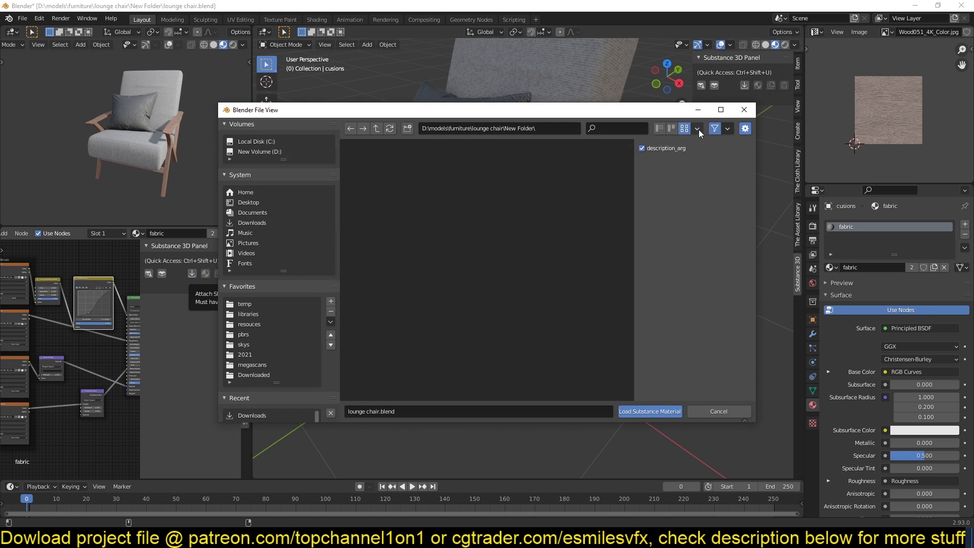
click(727, 127)
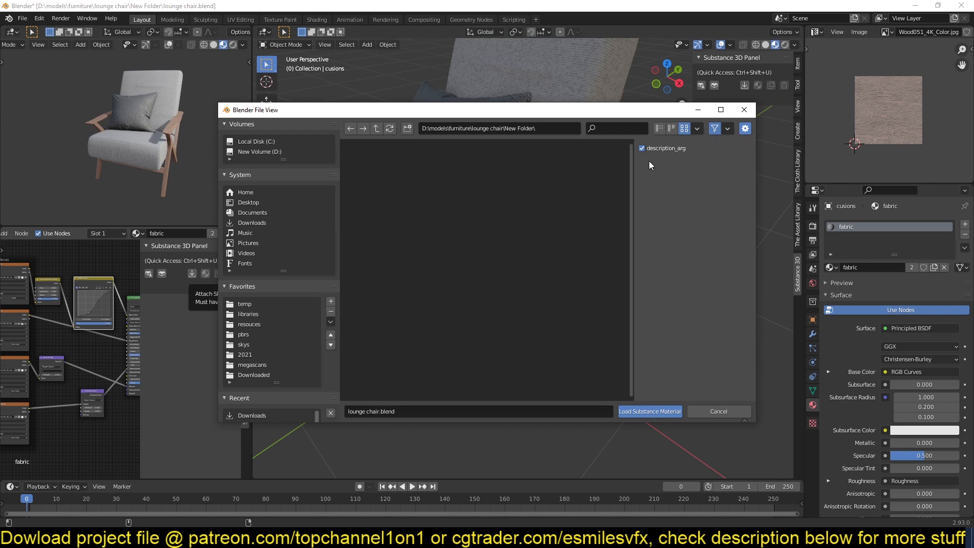
click(727, 128)
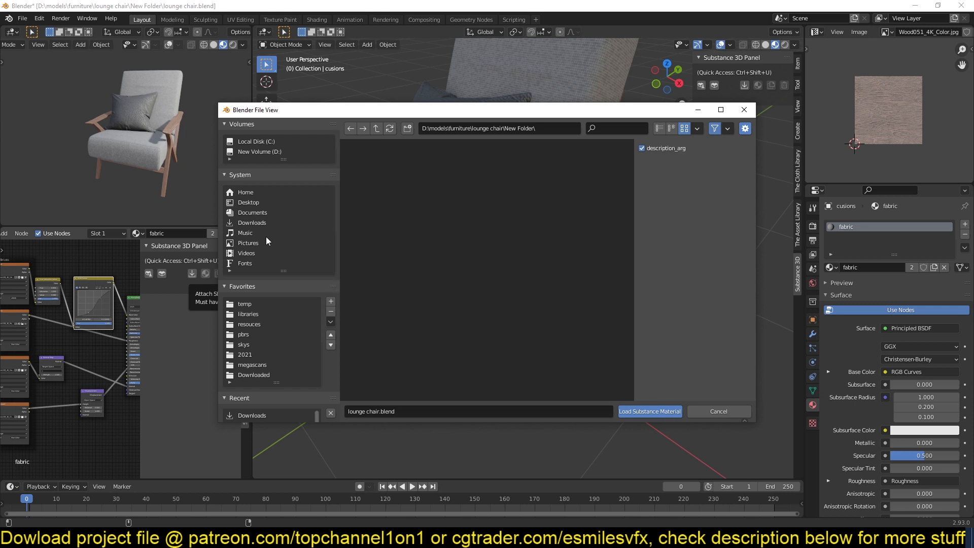
click(251, 222)
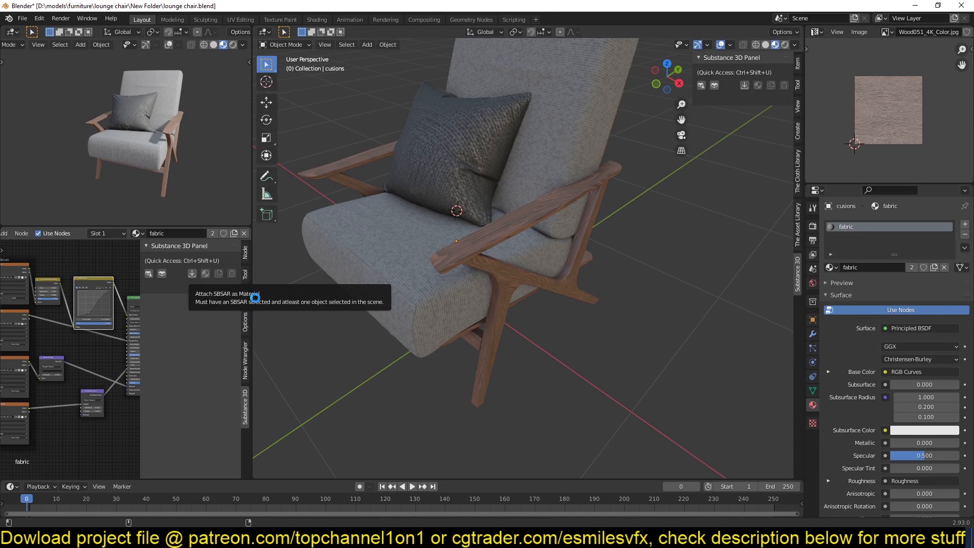
mouse_move(142, 365)
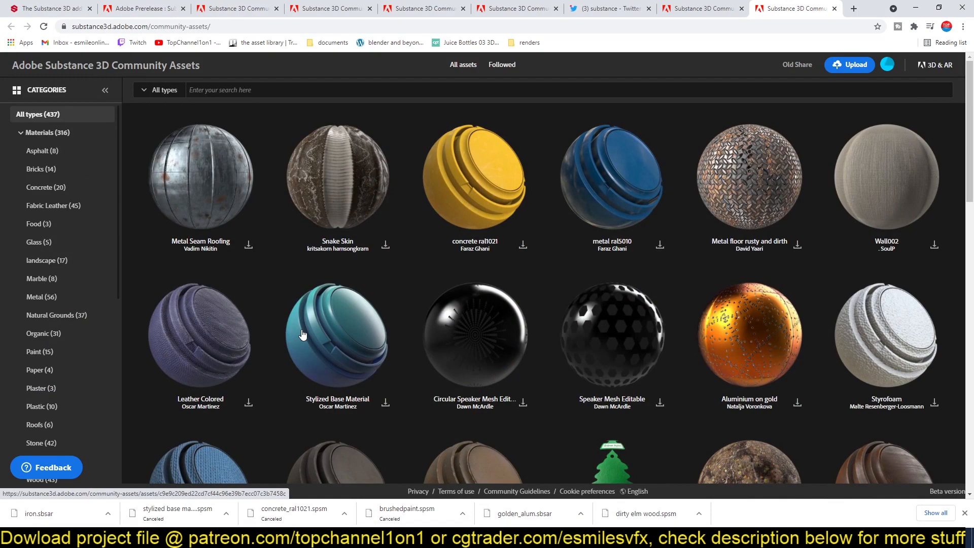
- Switch through the Prerelease tab to the magazine article's Mixamo rigging section
click(142, 8)
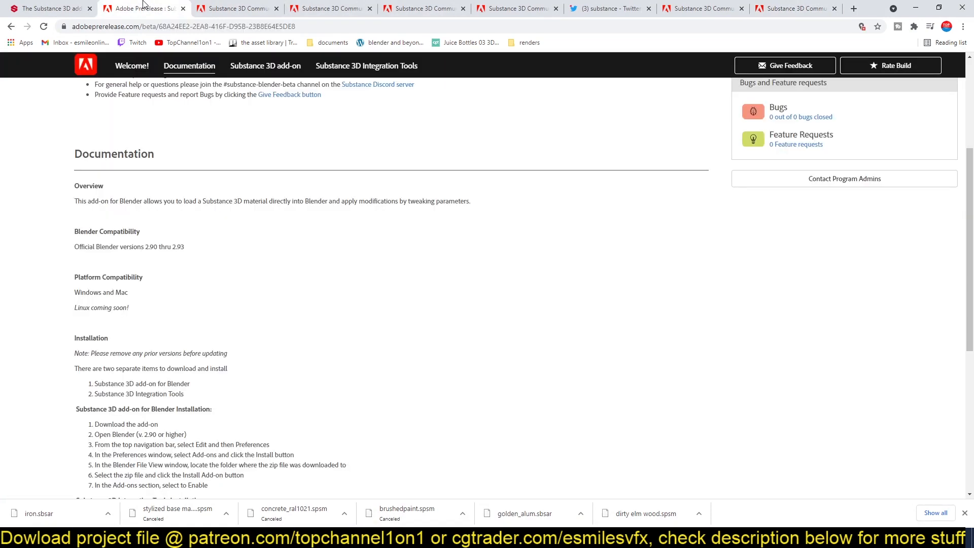
click(143, 8)
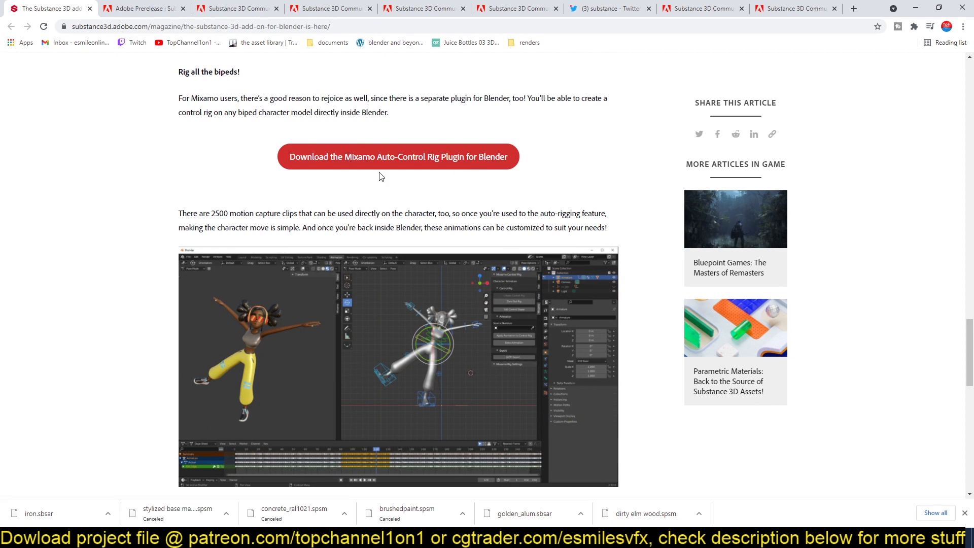
mouse_move(381, 181)
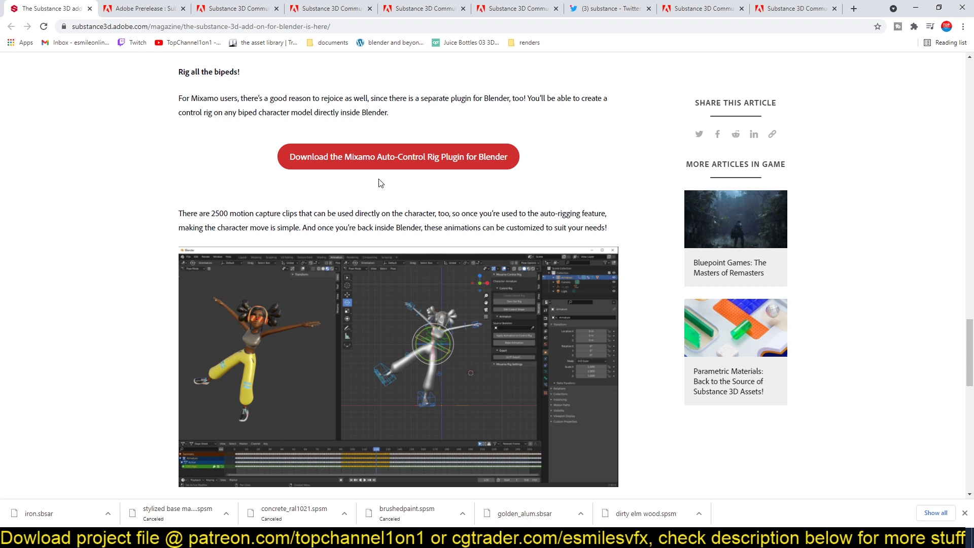
mouse_move(370, 196)
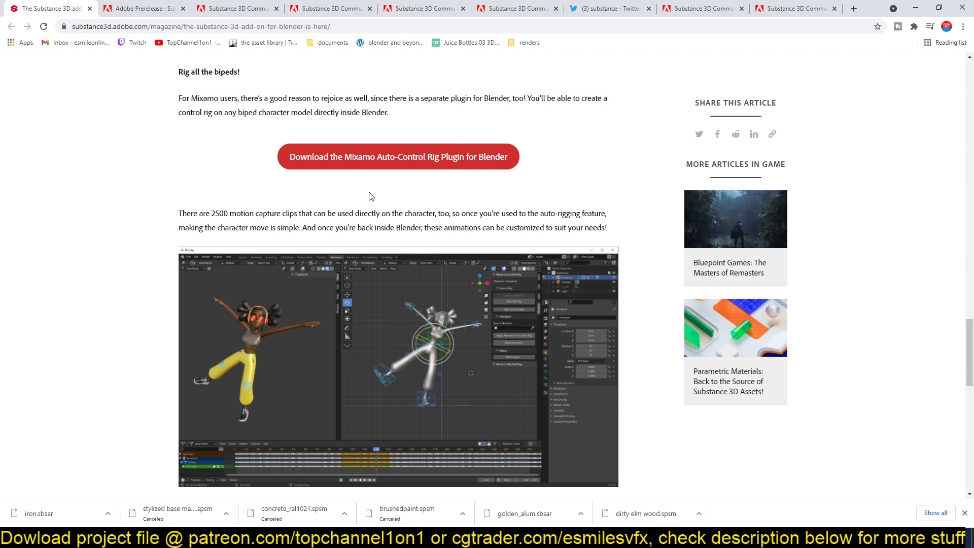
mouse_move(370, 197)
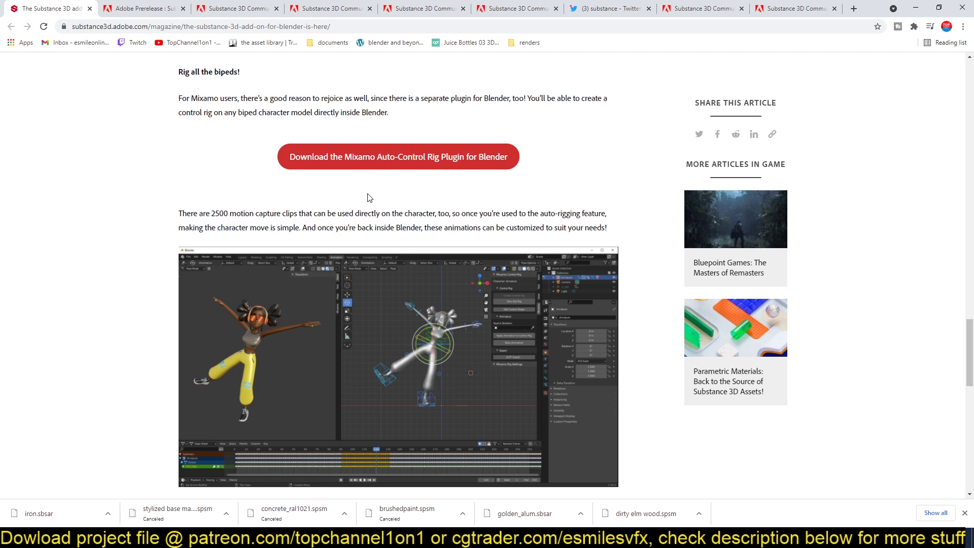
mouse_move(364, 199)
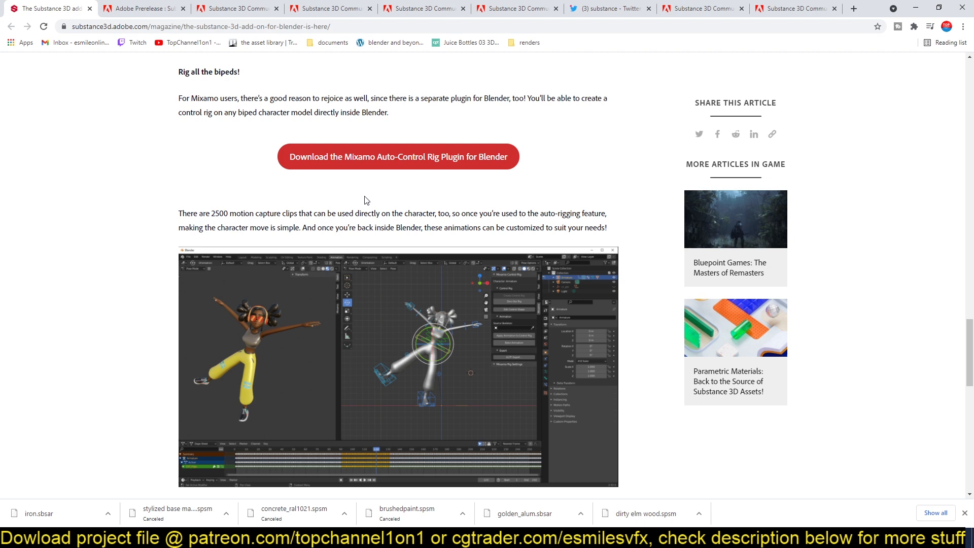
scroll(down, 3)
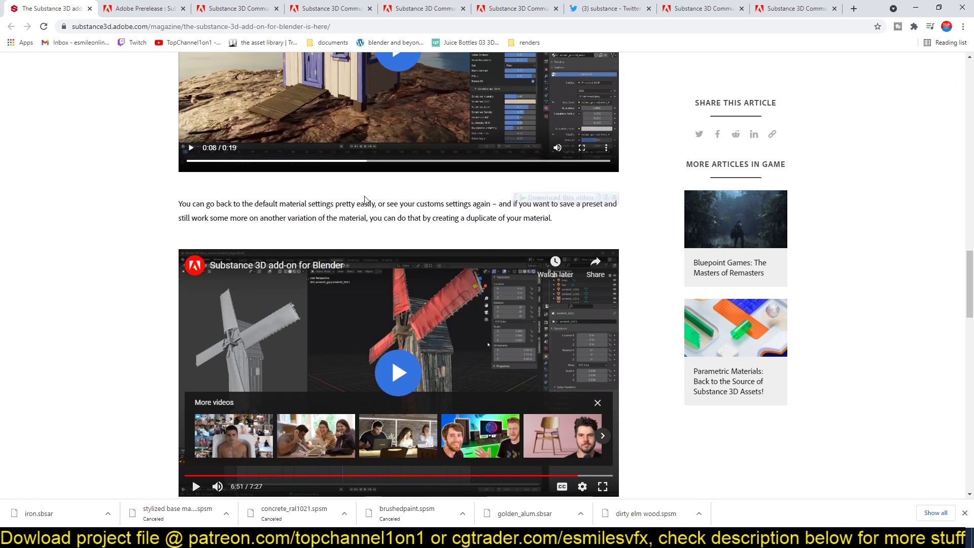
scroll(down, 3)
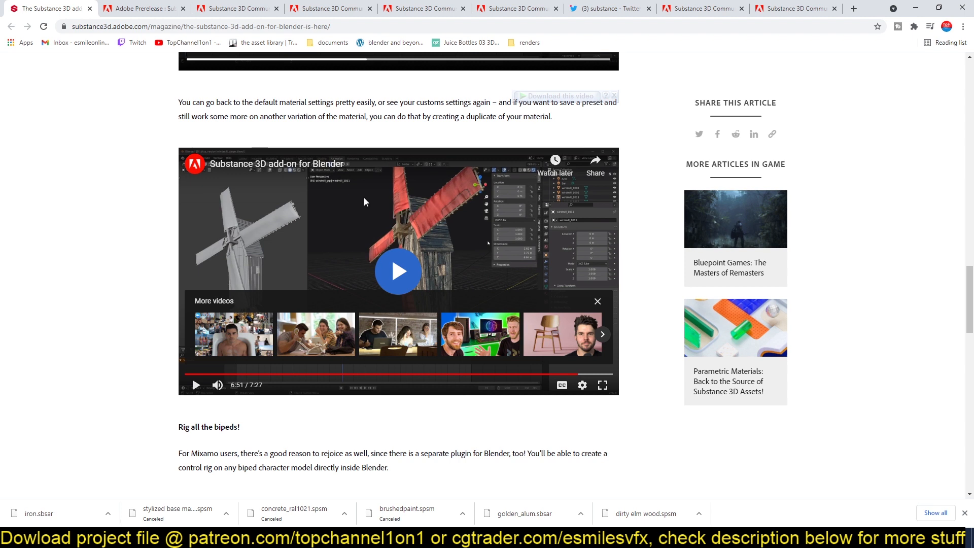
mouse_move(559, 229)
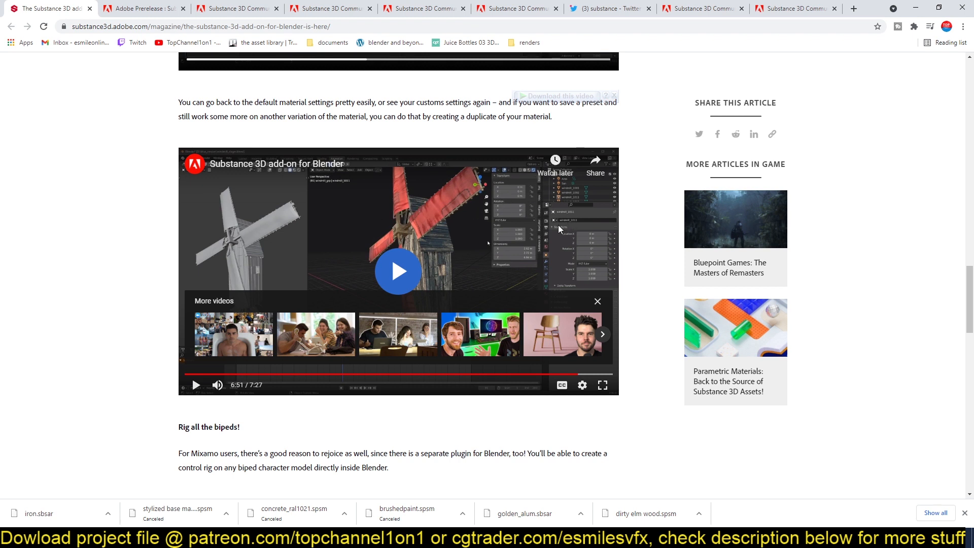
mouse_move(449, 225)
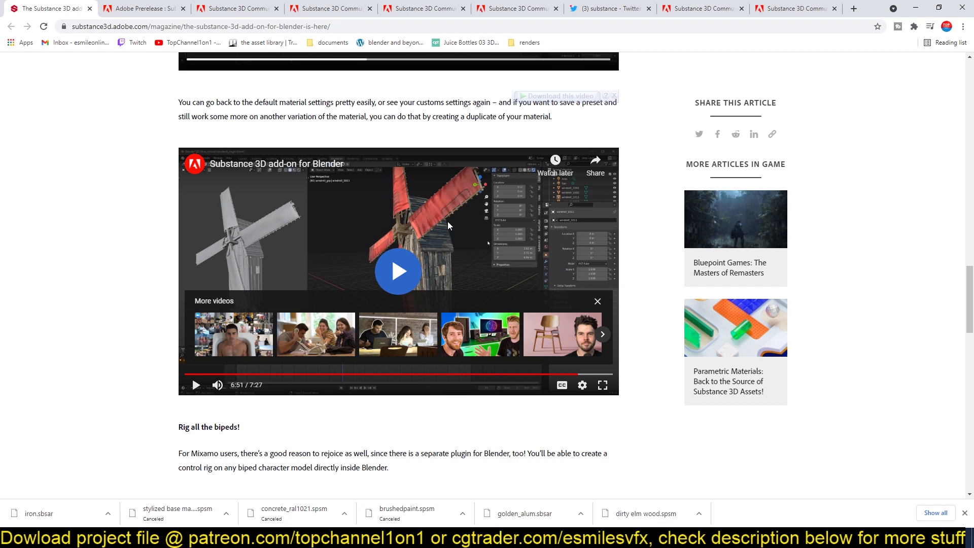
scroll(down, 3)
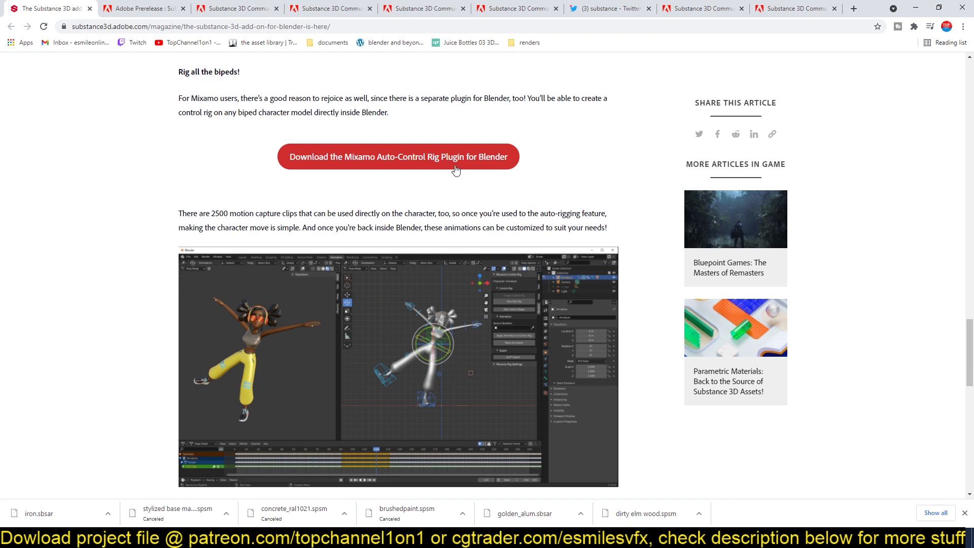
scroll(down, 3)
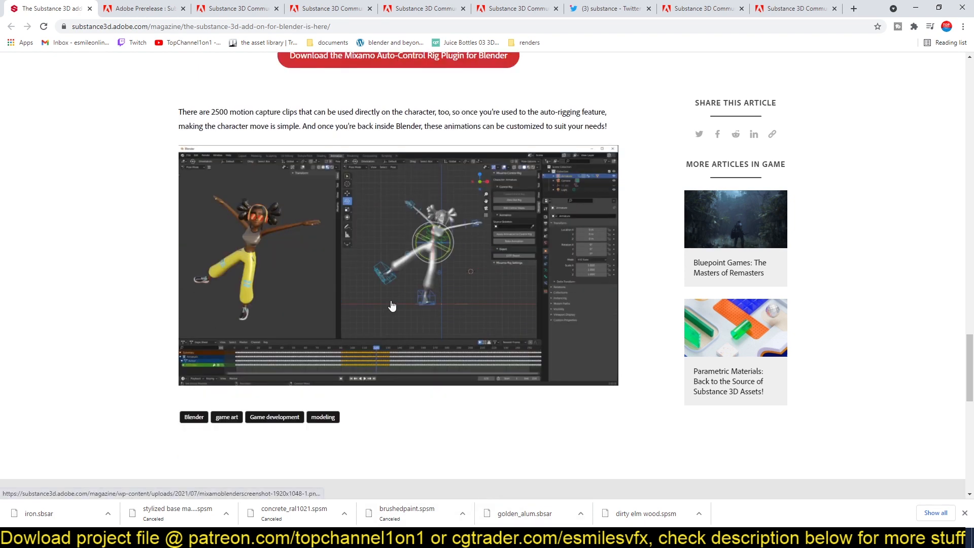